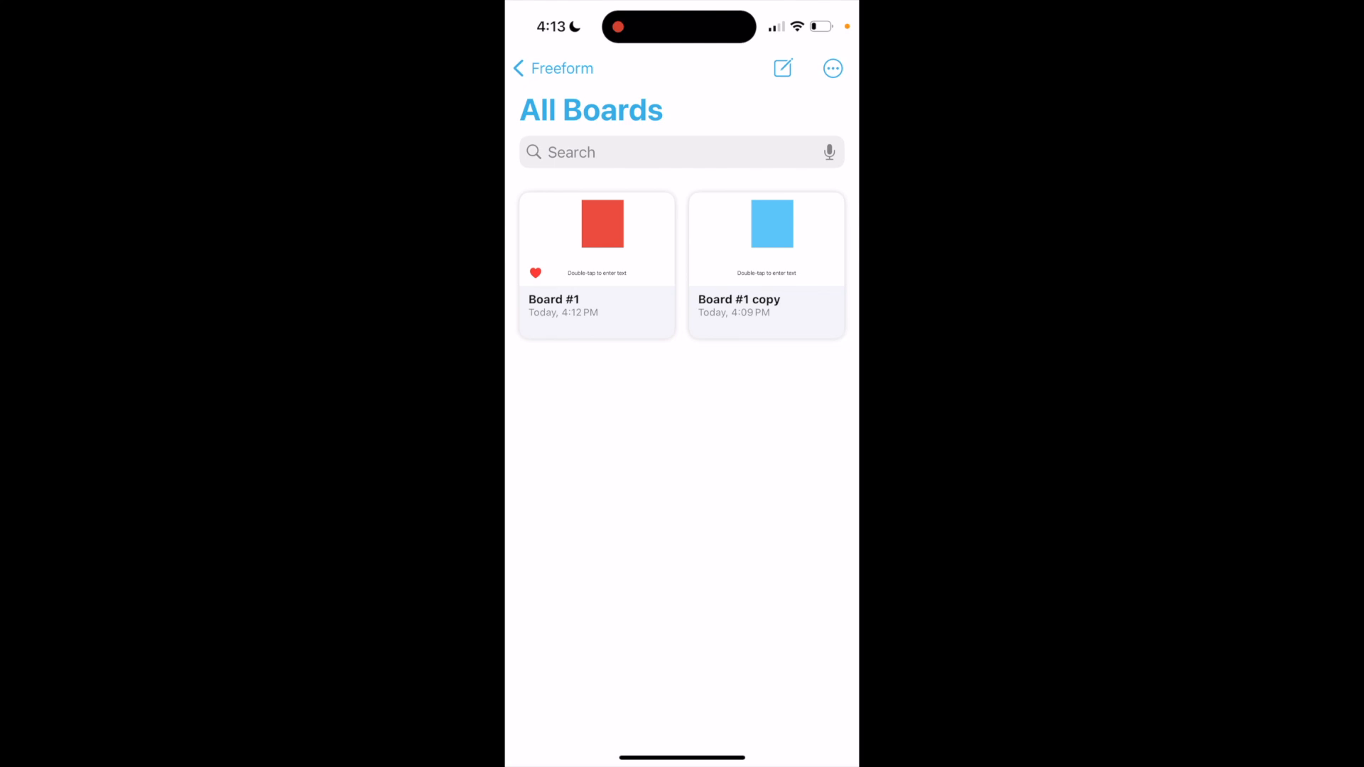
Start a new blank board and place a blue circle near the centre of the canvas.
click(766, 238)
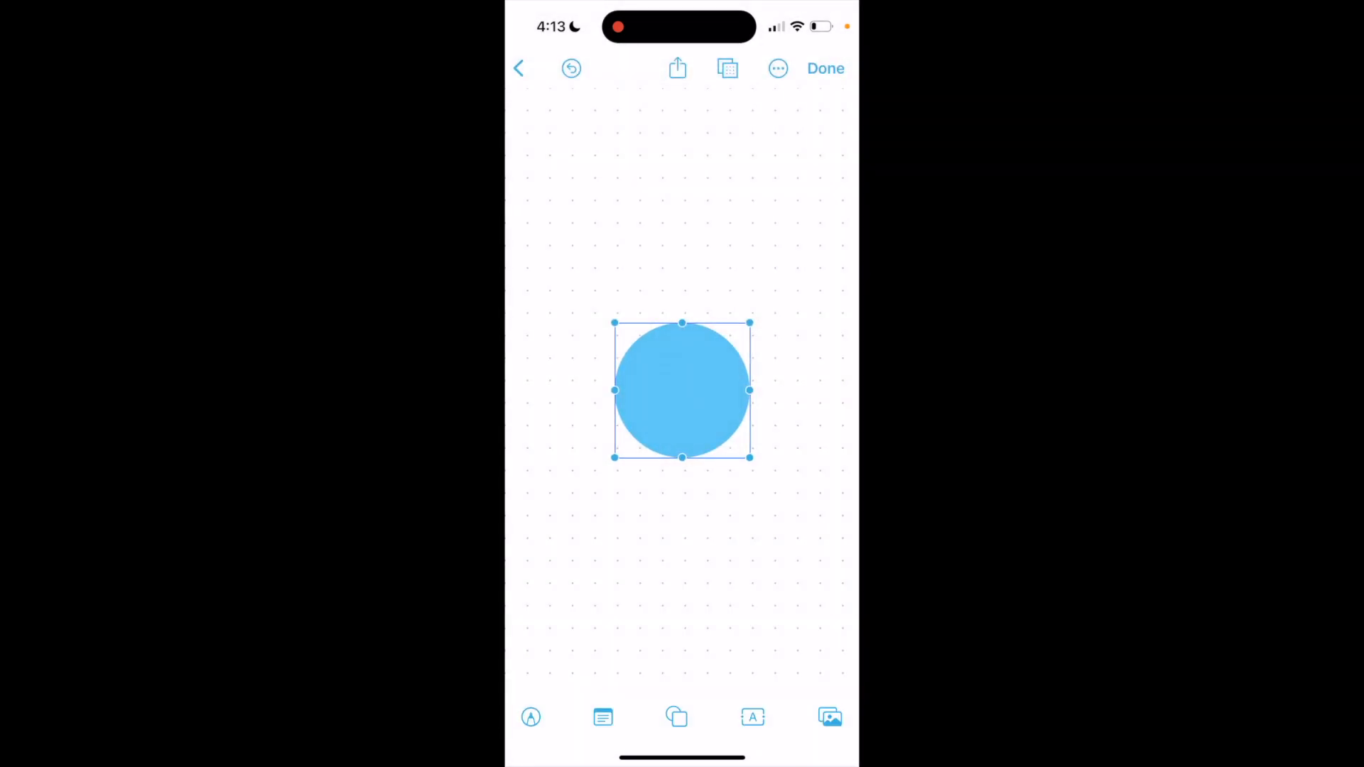
Add a blue triangle below and a blue square above the circle in one vertical column, then finish editing.
click(676, 716)
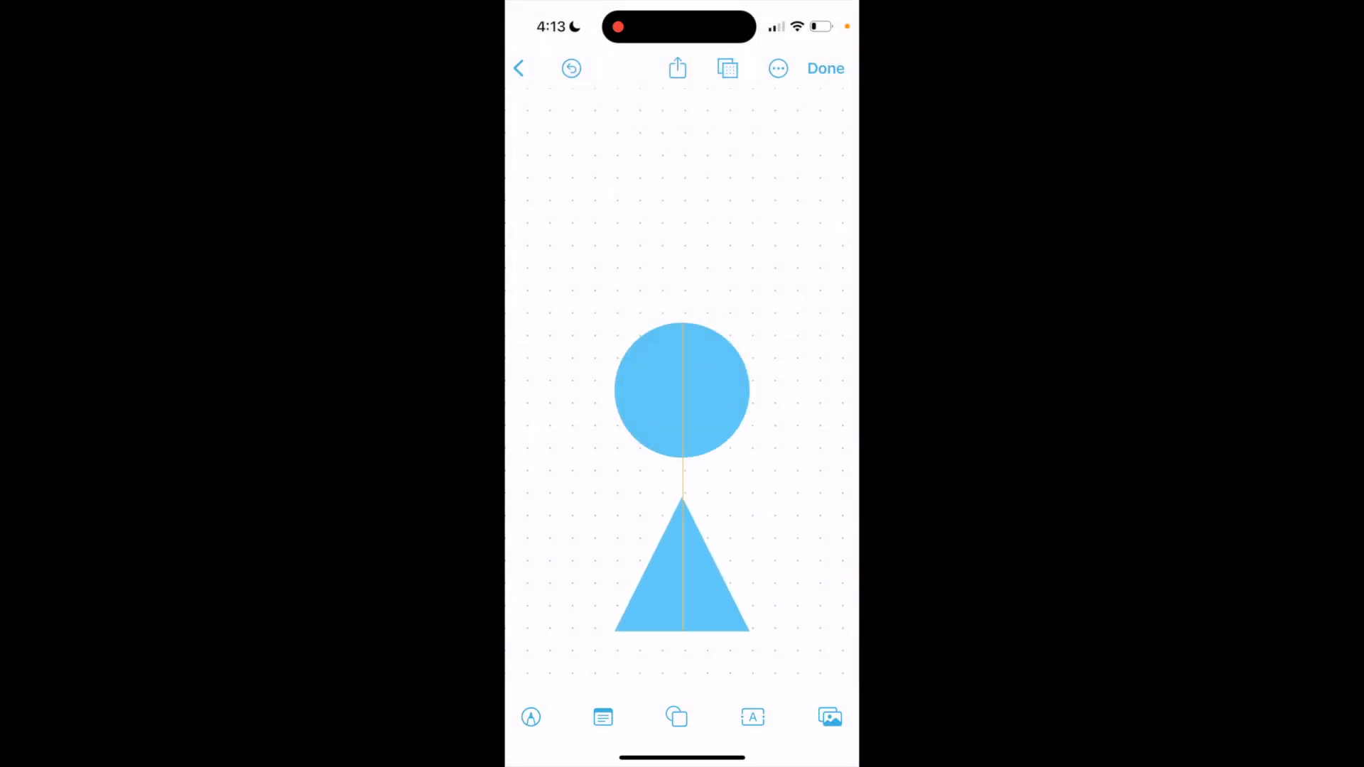
click(677, 717)
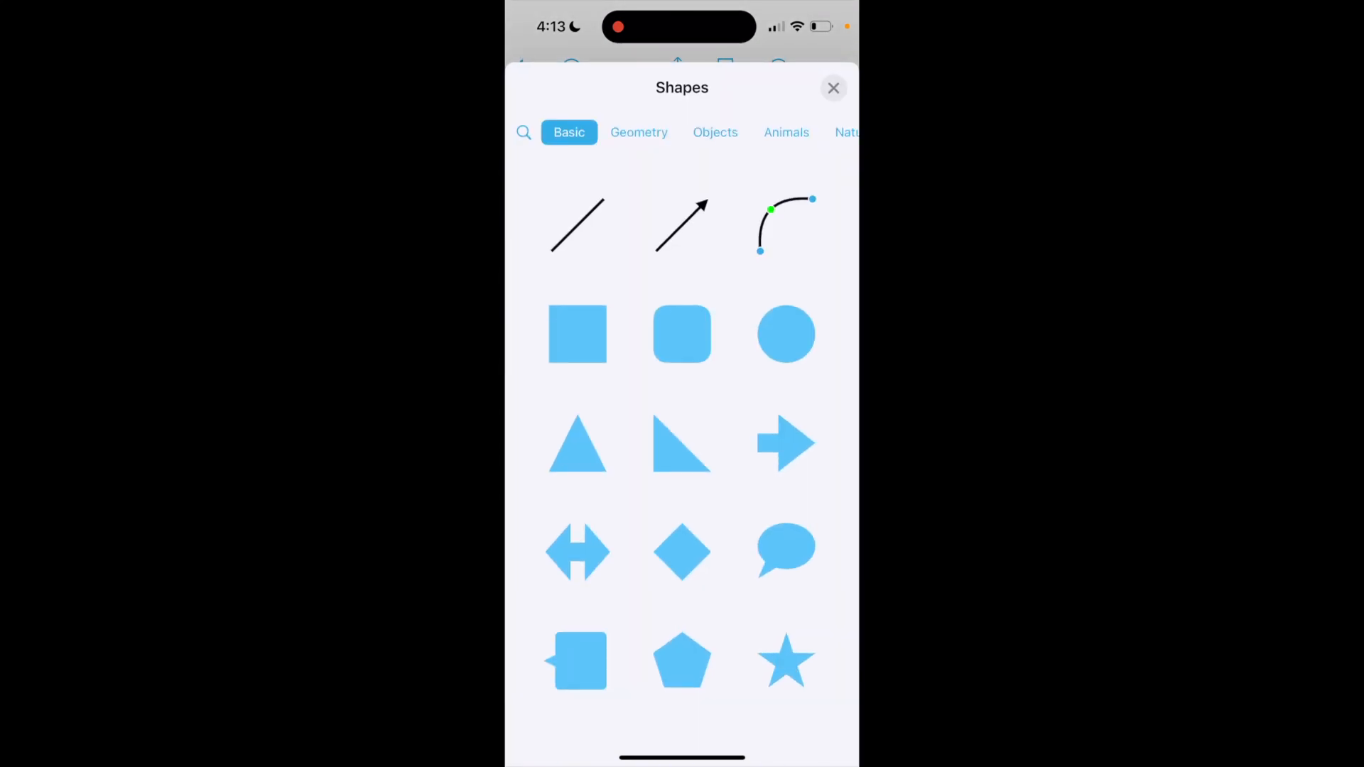
click(832, 88)
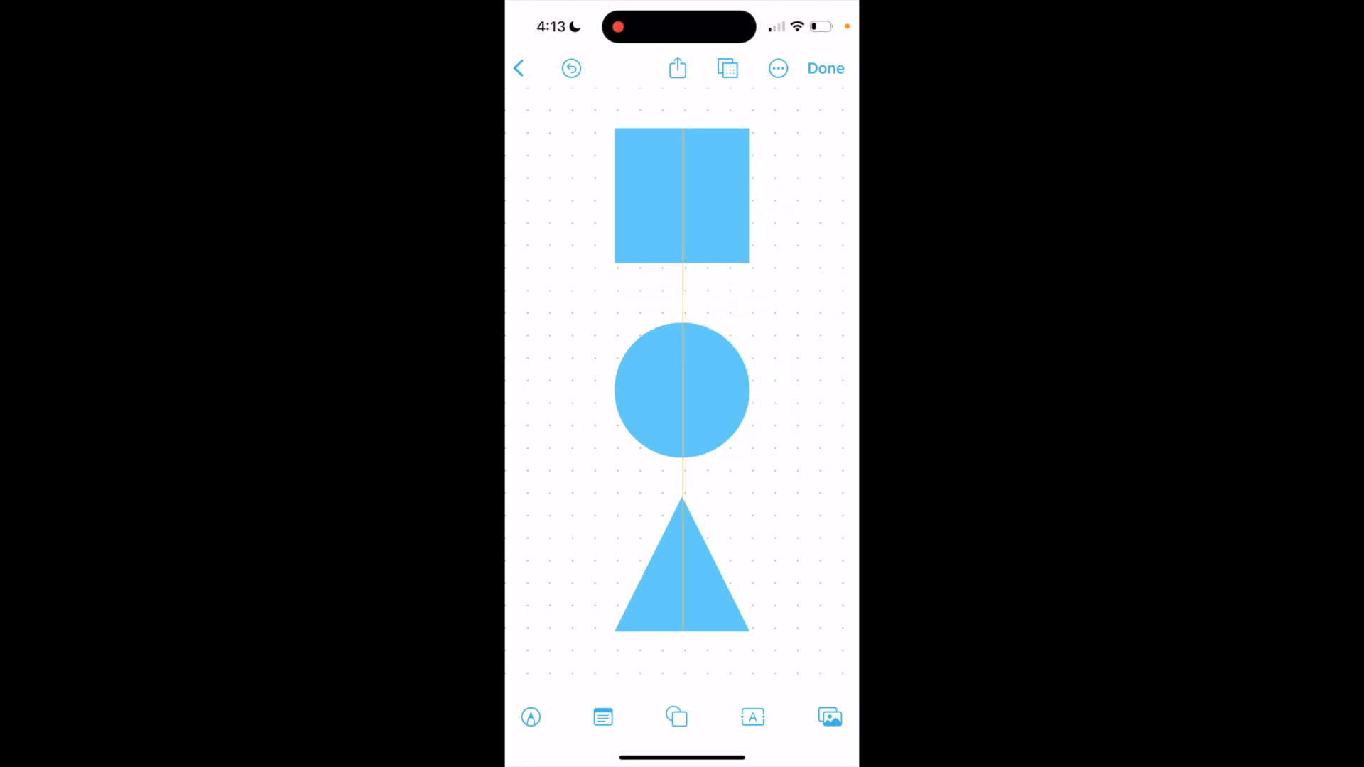
click(681, 196)
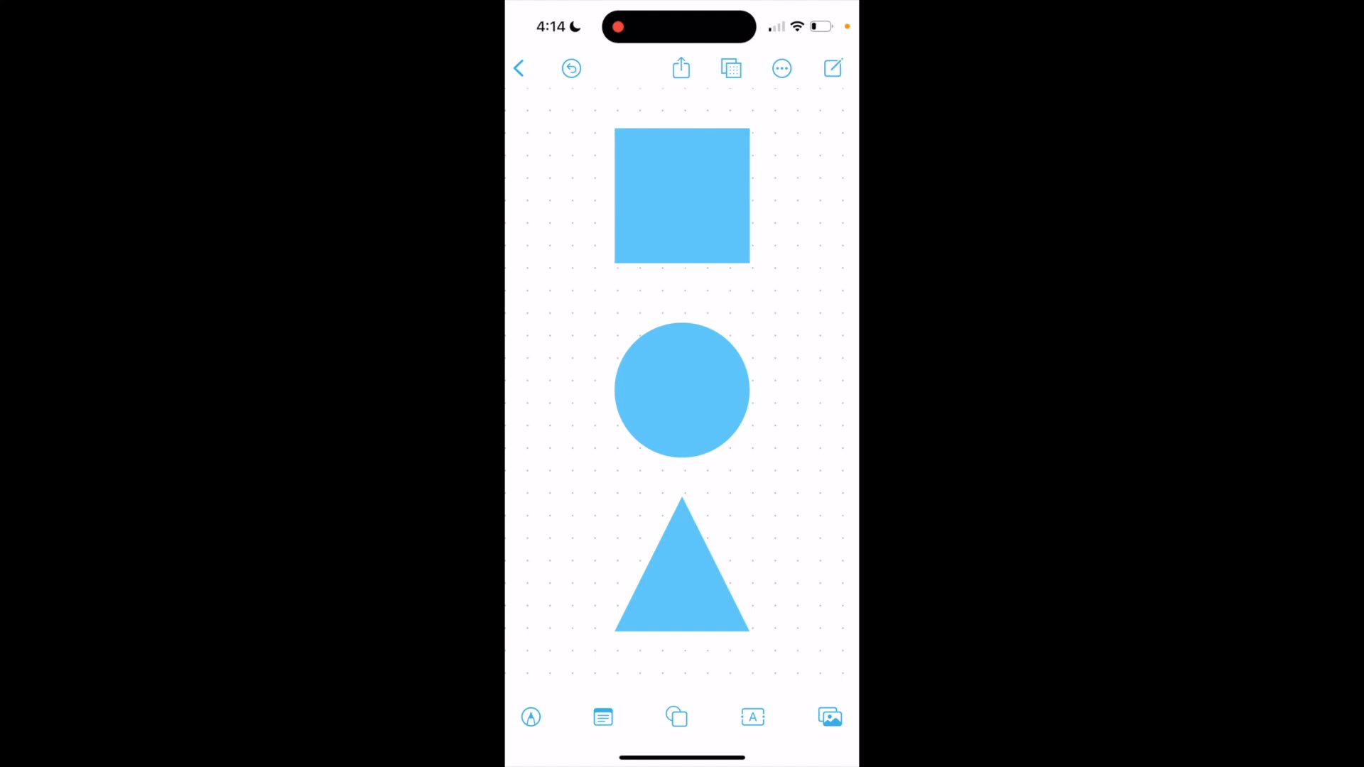
click(782, 68)
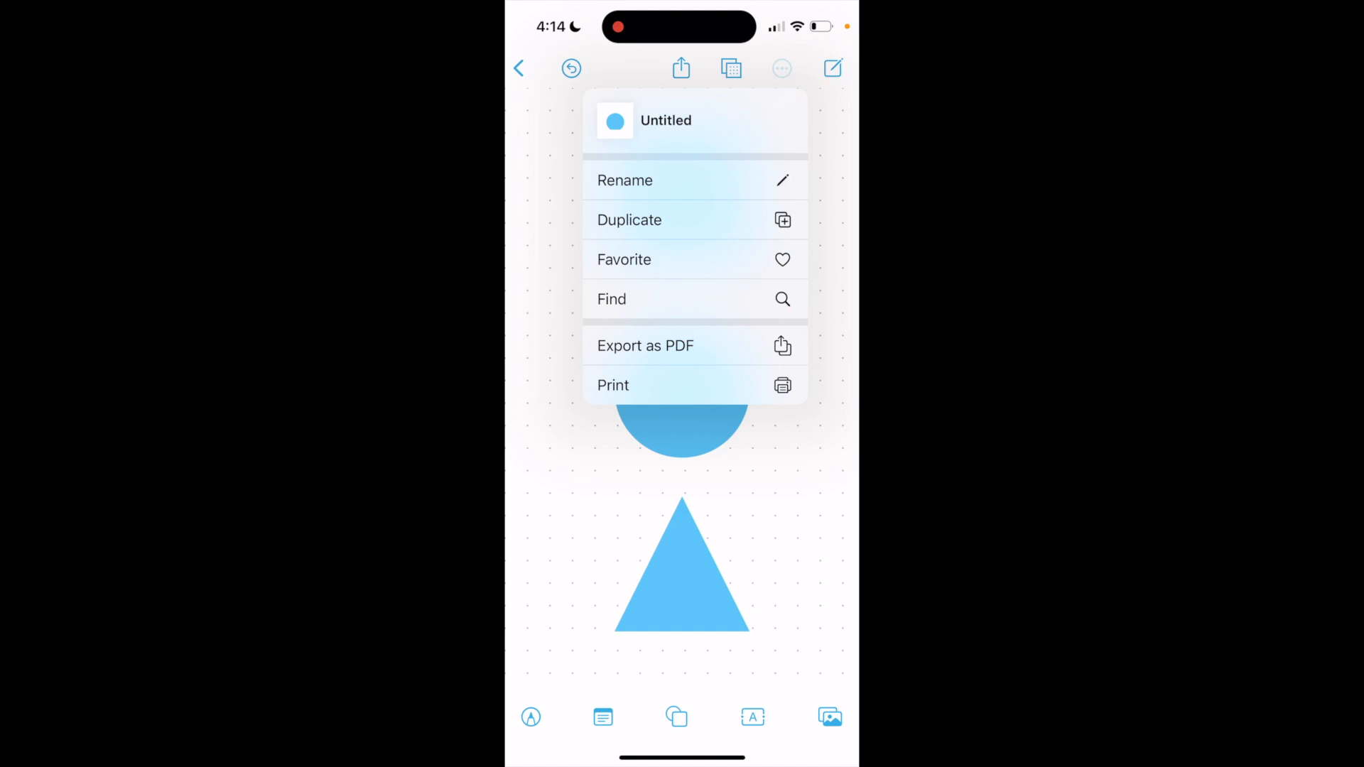
click(782, 68)
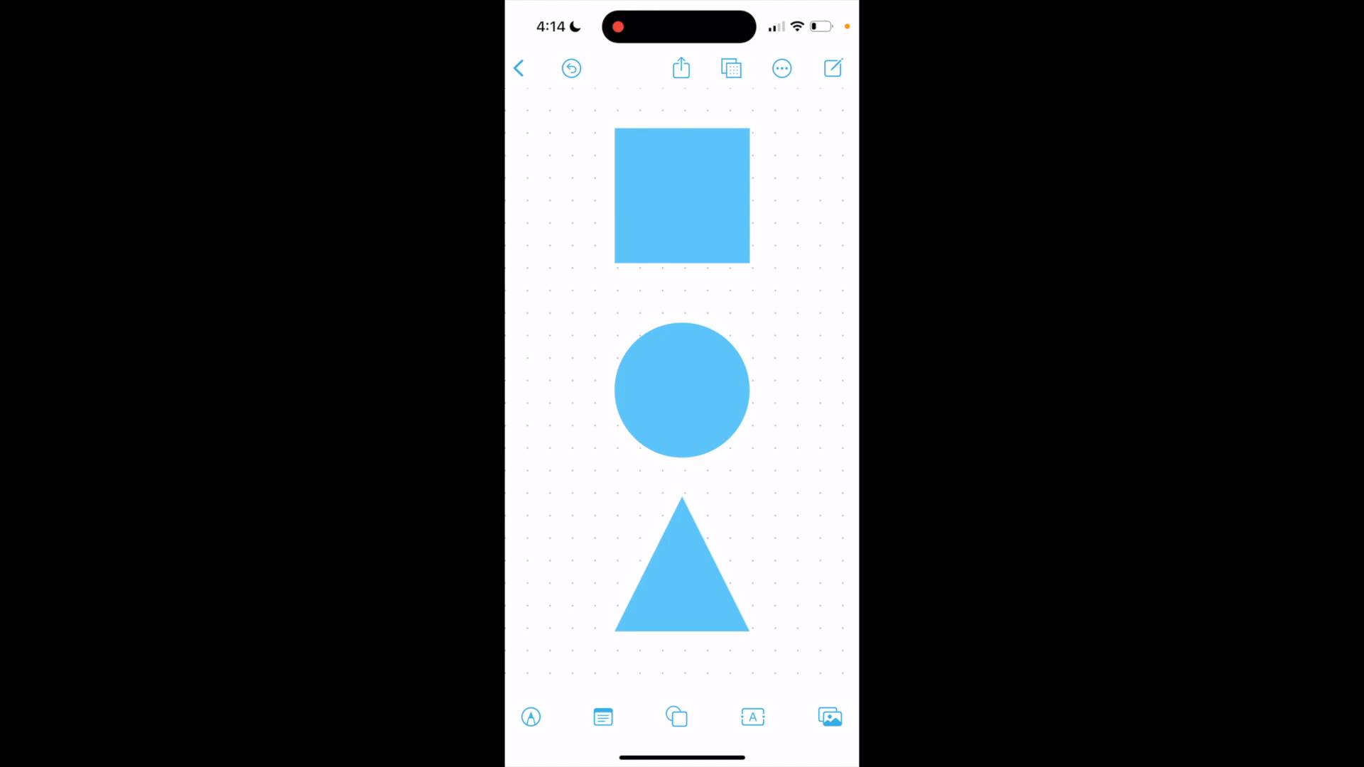